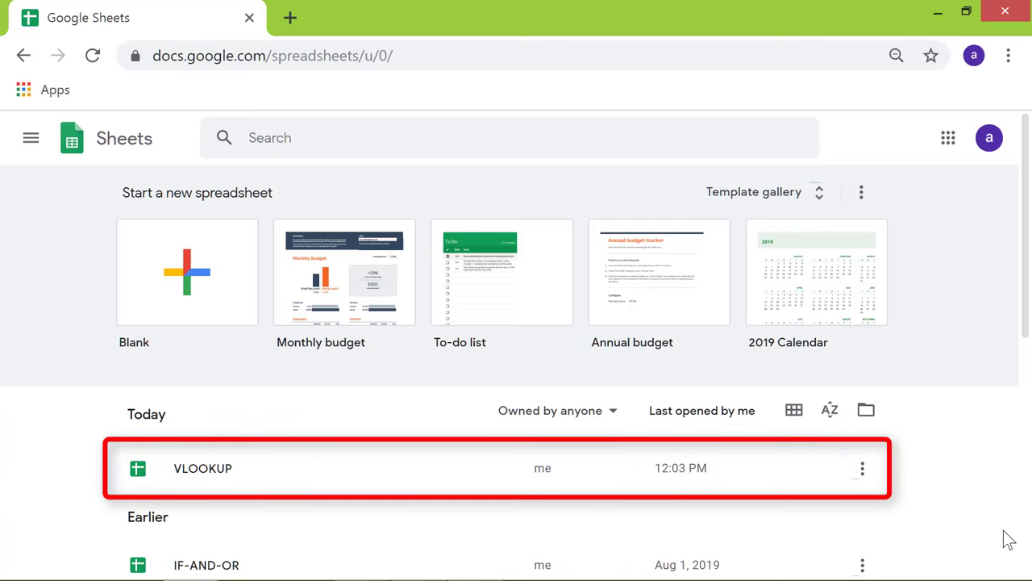
mouse_move(217, 469)
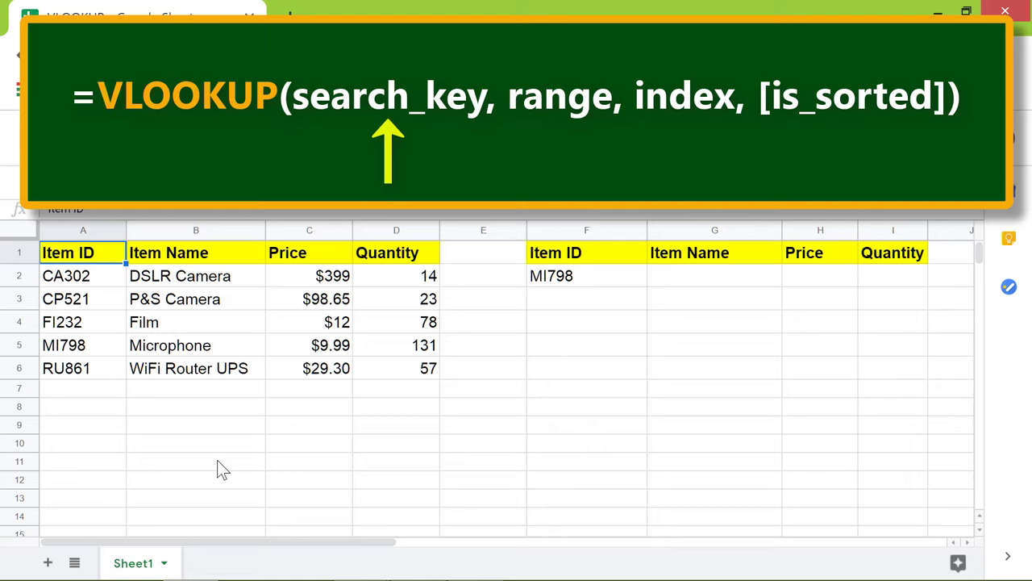
click(309, 298)
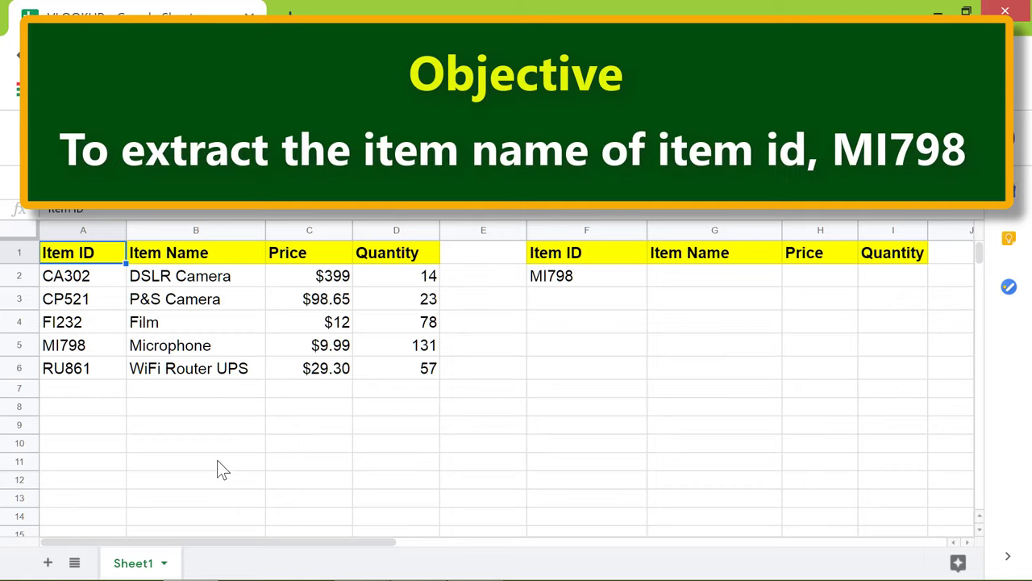
Step: Select cell G2, the empty Item Name cell beside MI798
click(195, 345)
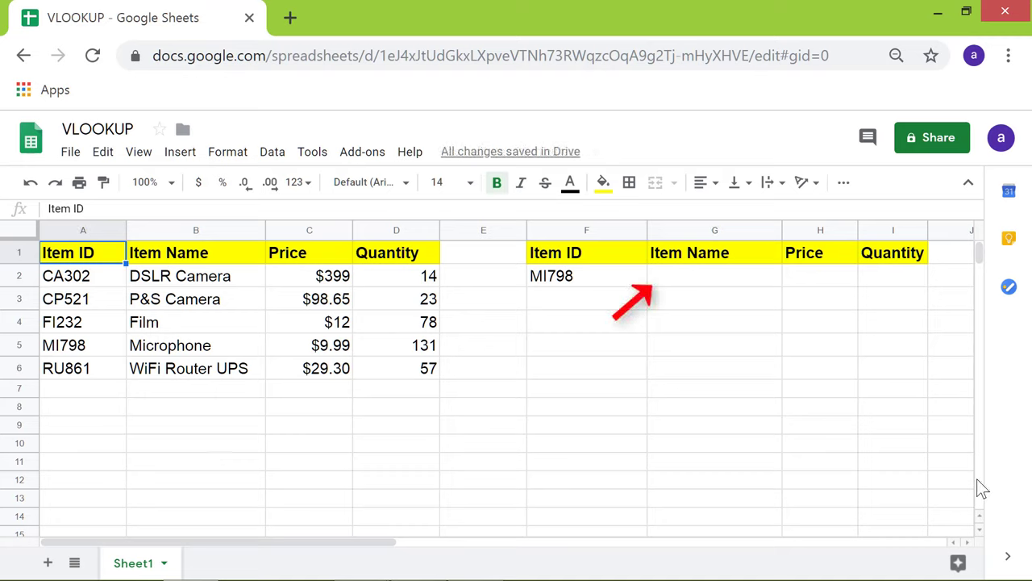
click(714, 275)
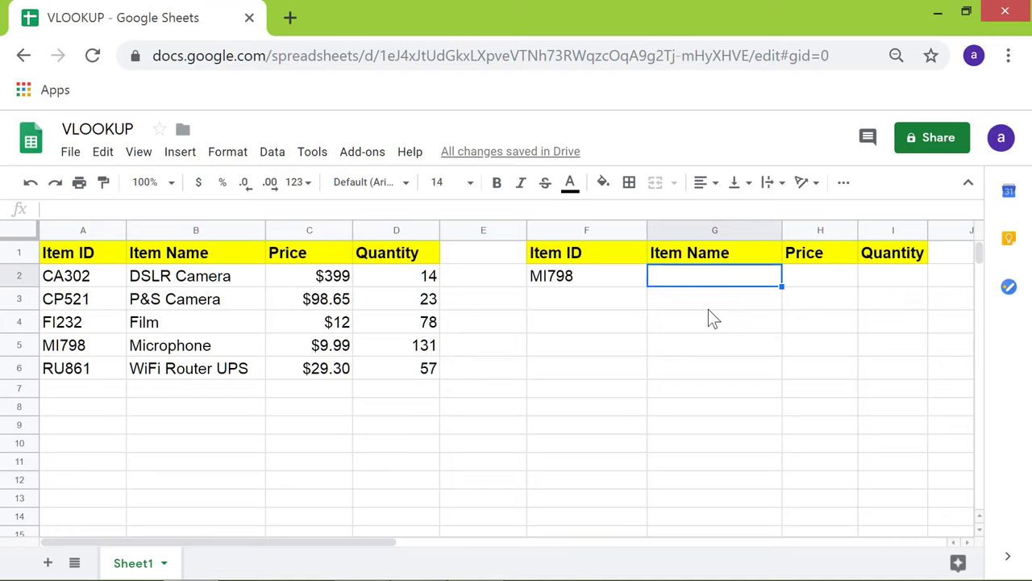
Step: Begin a VLOOKUP formula in G2 by entering =vl
text(=)
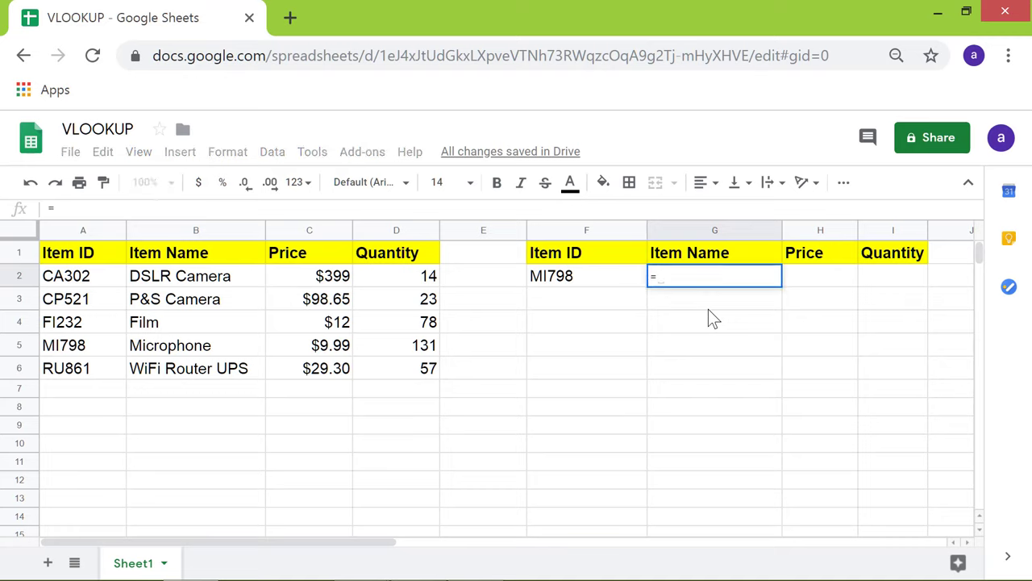
text(vl)
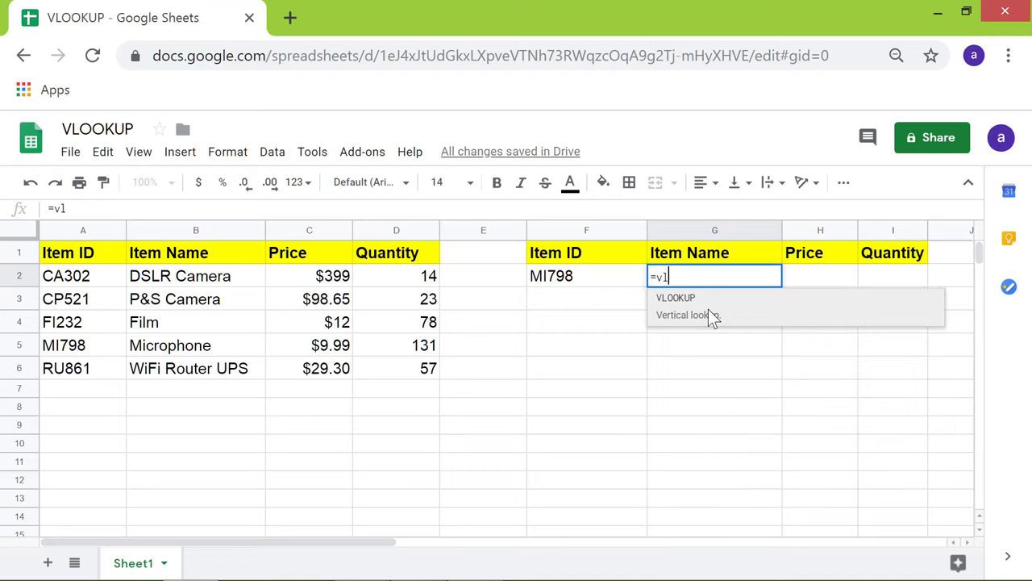
mouse_move(732, 392)
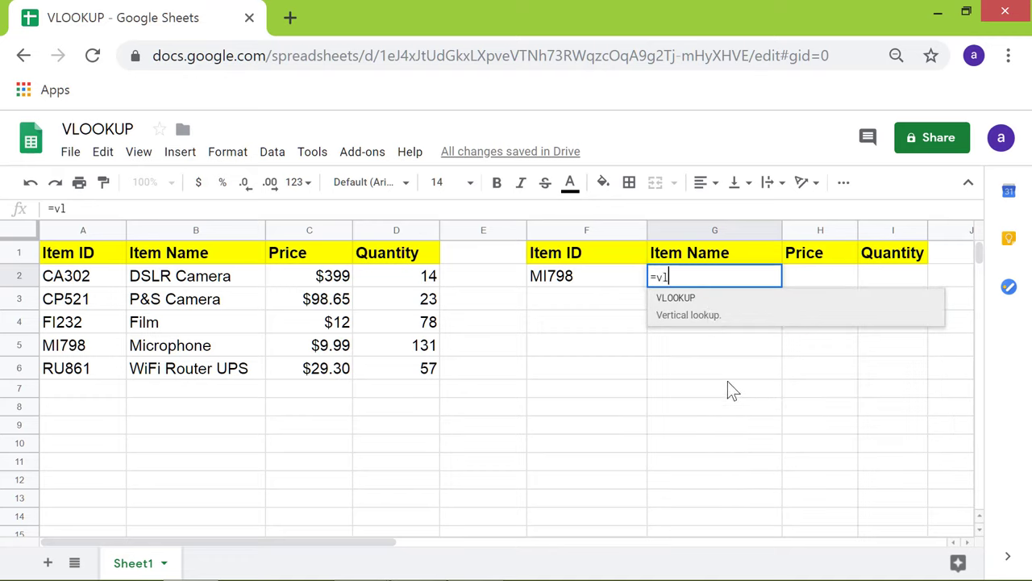
mouse_move(705, 314)
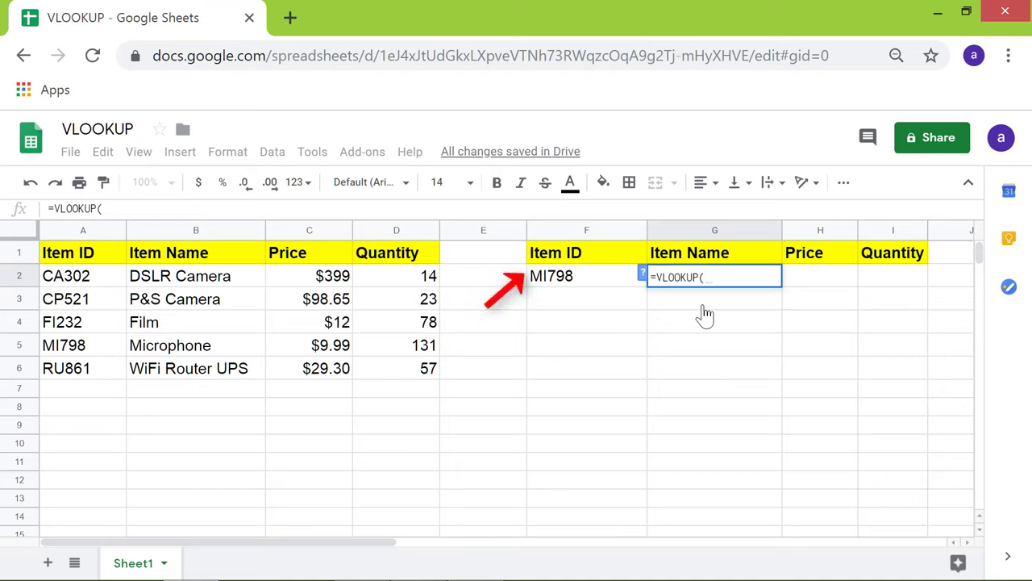
mouse_move(575, 280)
text(F2)
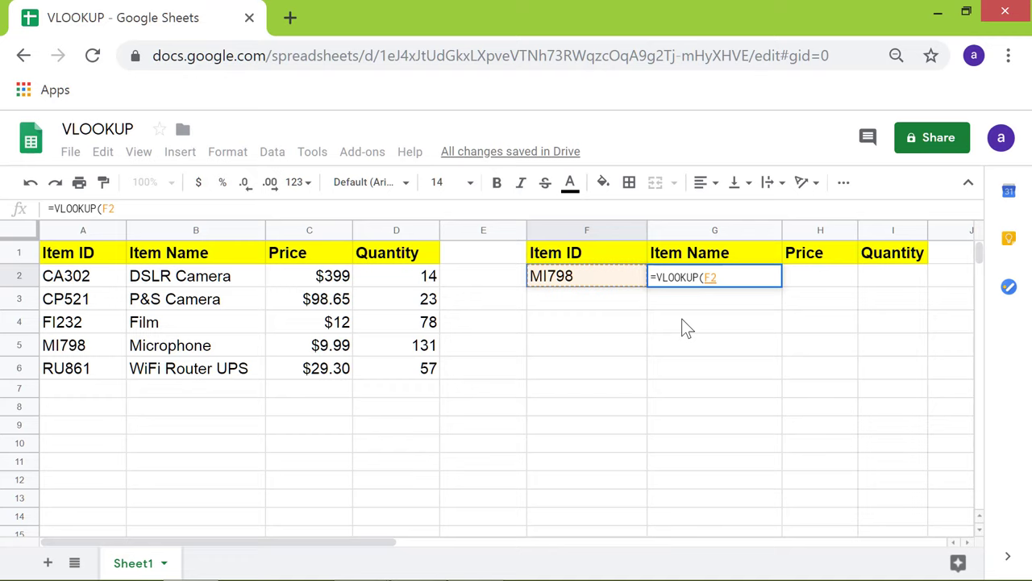
Step: Add the item table A2:D6 as the VLOOKUP lookup range
text(,)
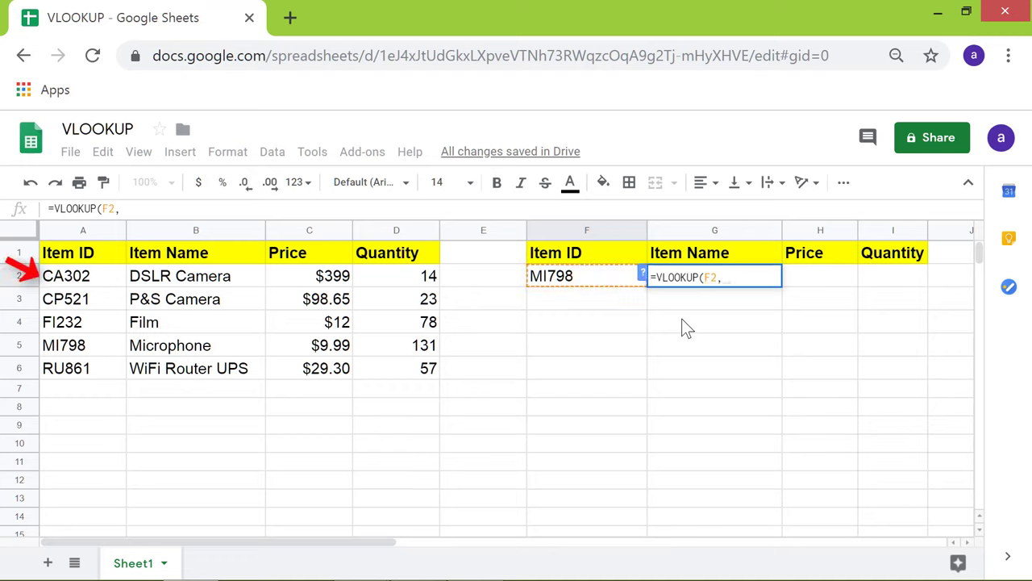
mouse_move(299, 303)
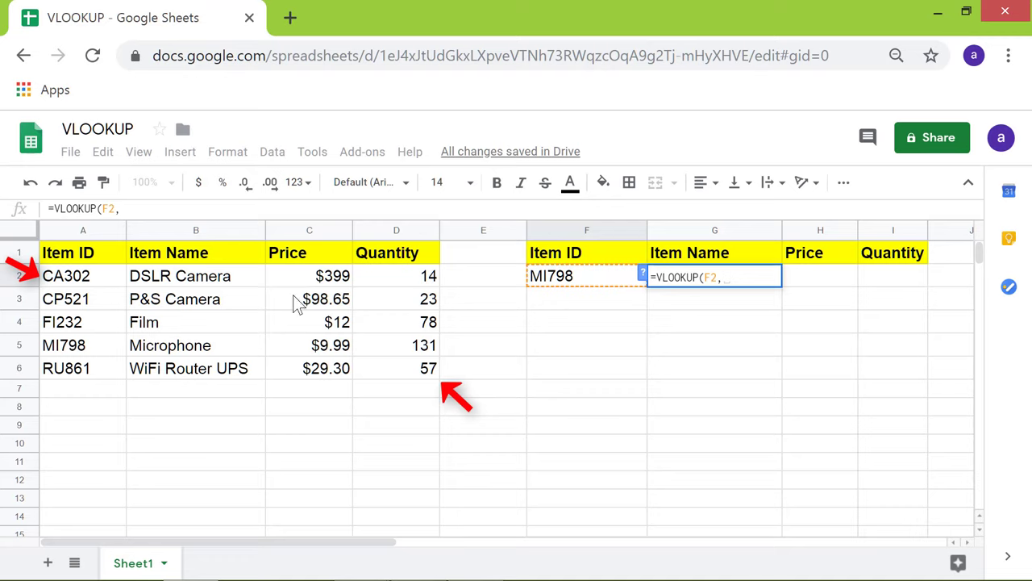
click(83, 275)
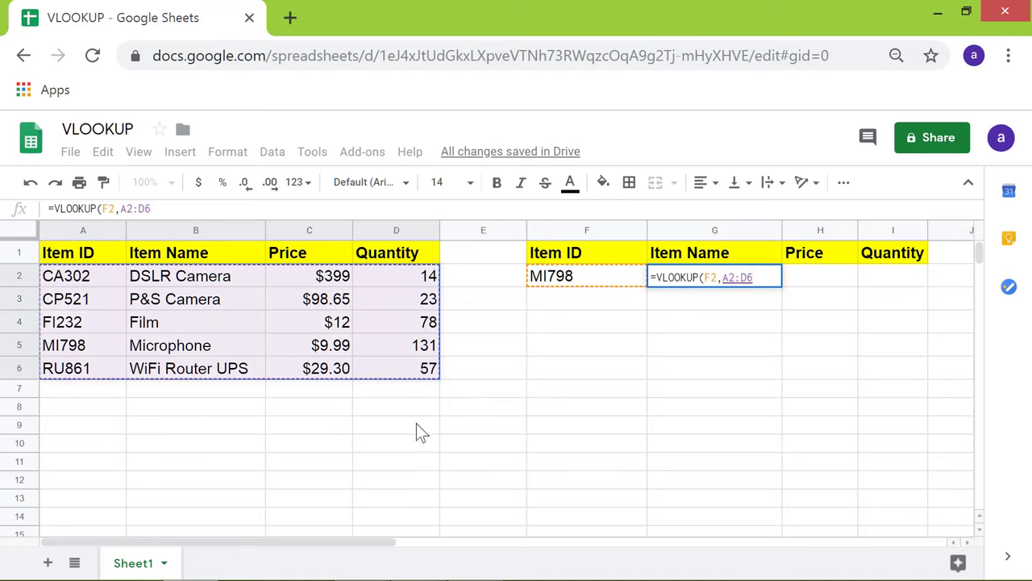
text(,)
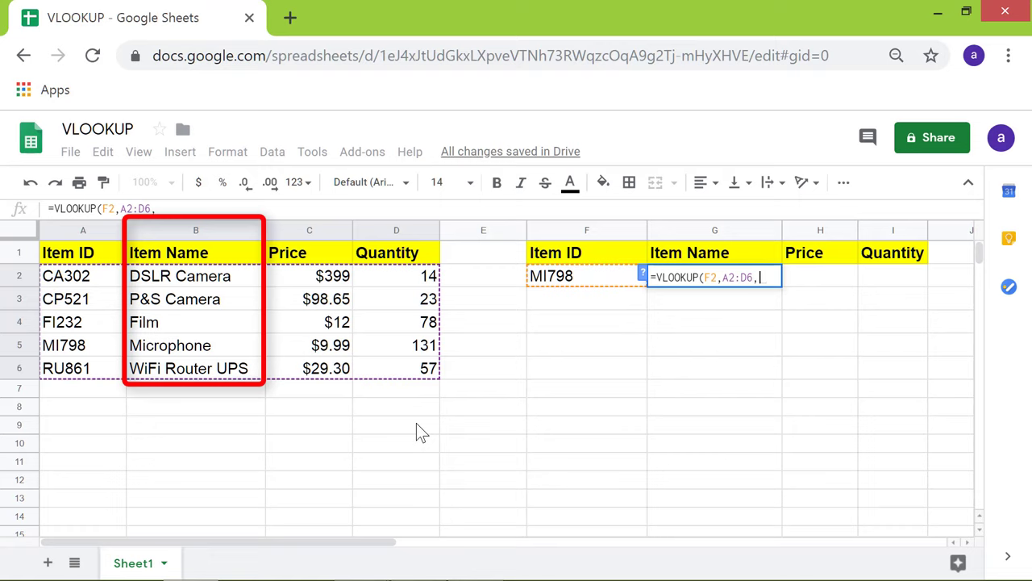
Step: Finish =VLOOKUP(F2,A2:D6,2,false) and commit it, showing Microphone
text(2)
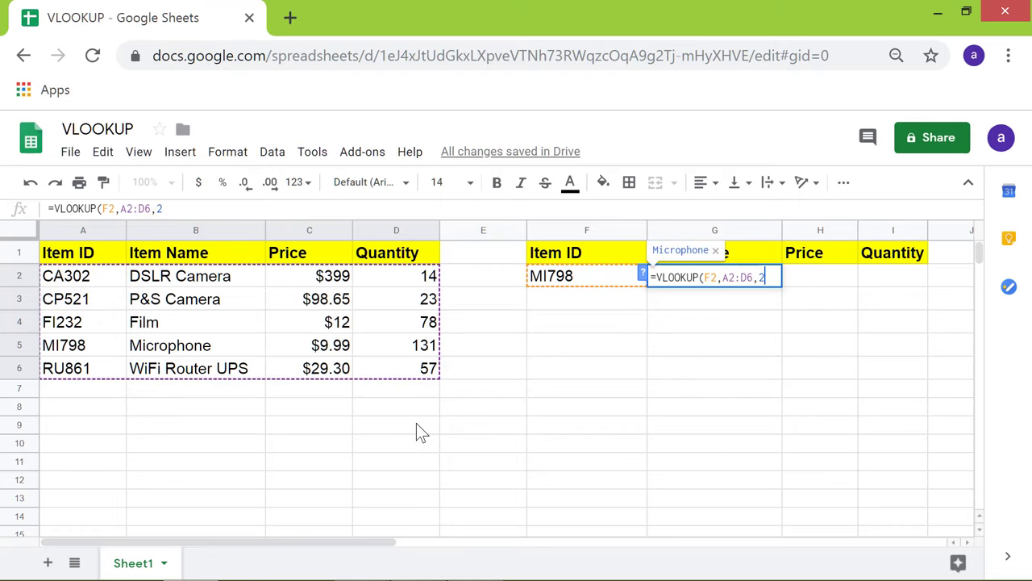
text(,)
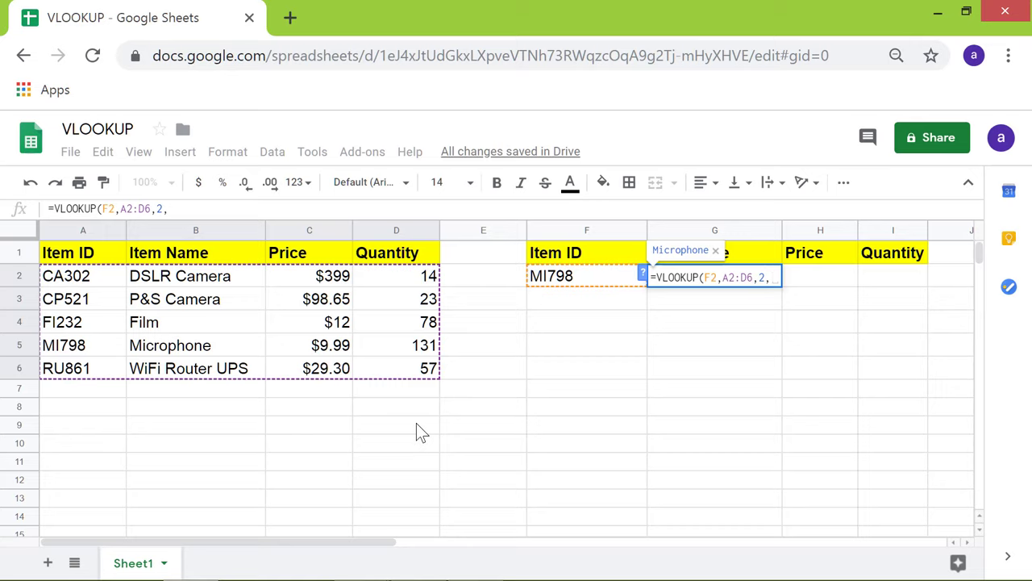
text(false)
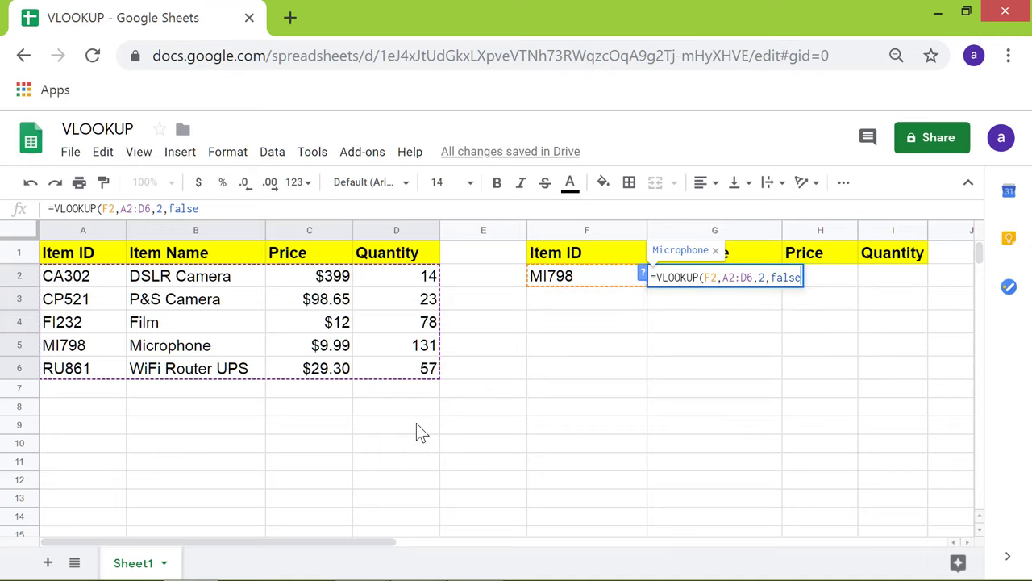
key(Return)
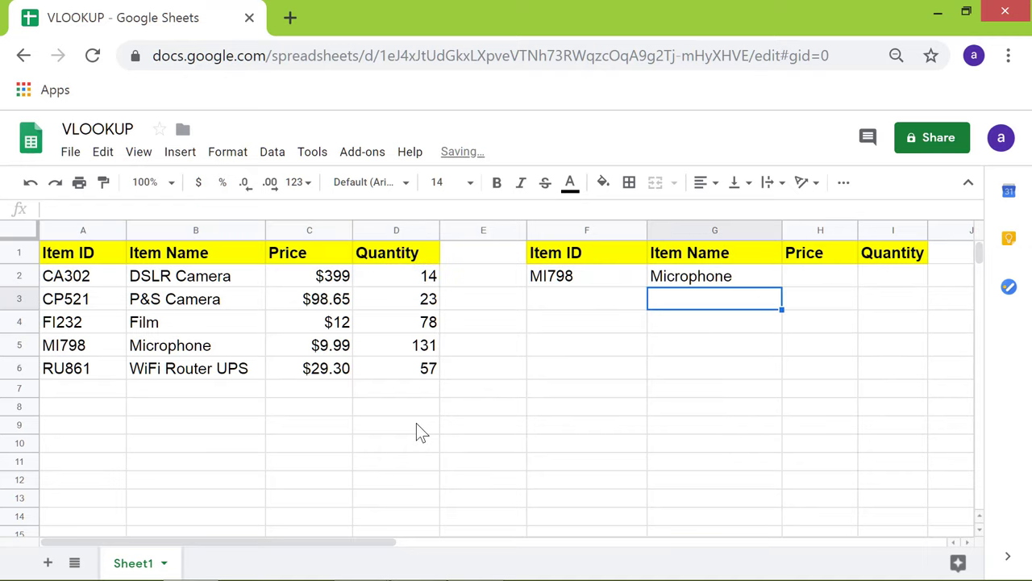